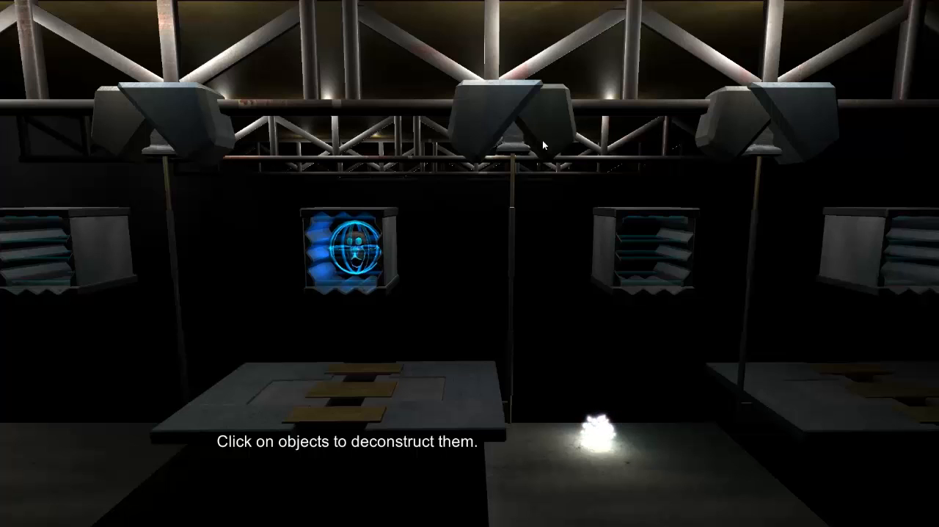
pyautogui.moveTo(444, 182)
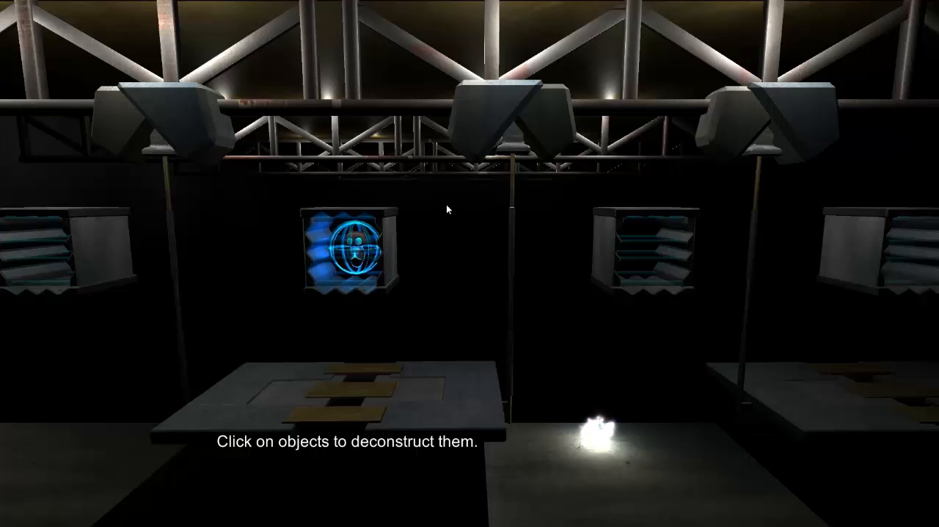
pyautogui.moveTo(400, 308)
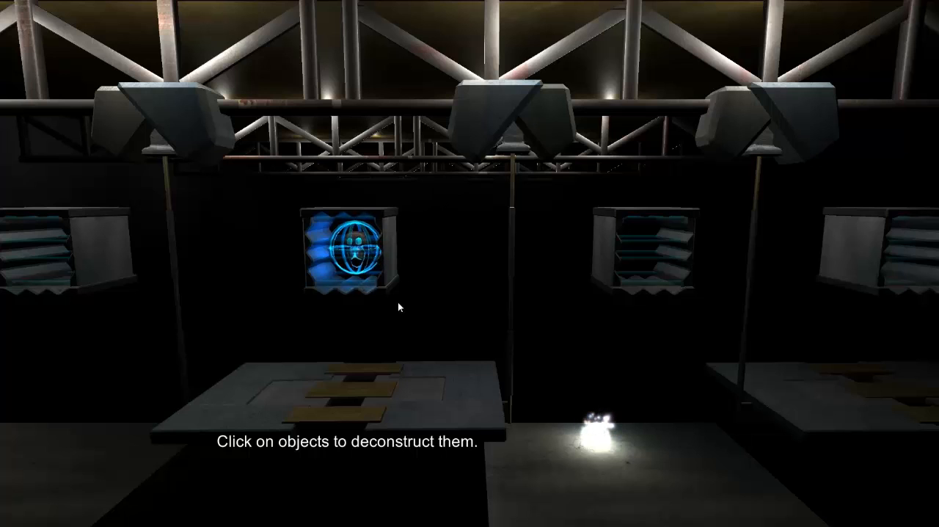
pyautogui.moveTo(493, 267)
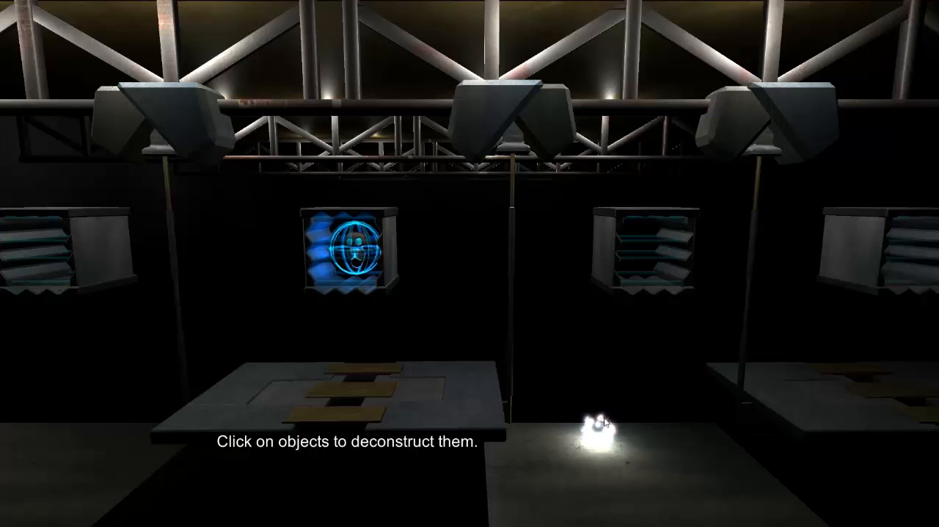
pyautogui.moveTo(543, 253)
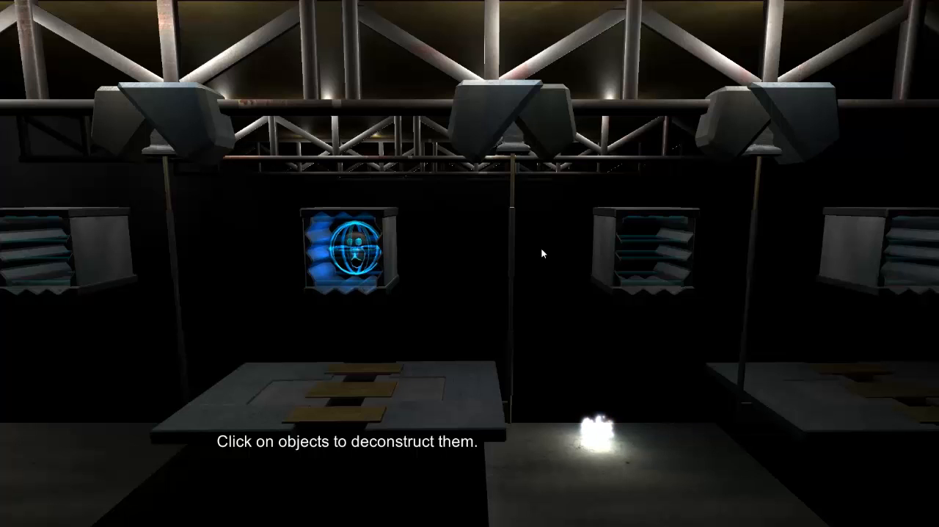
pyautogui.moveTo(374, 213)
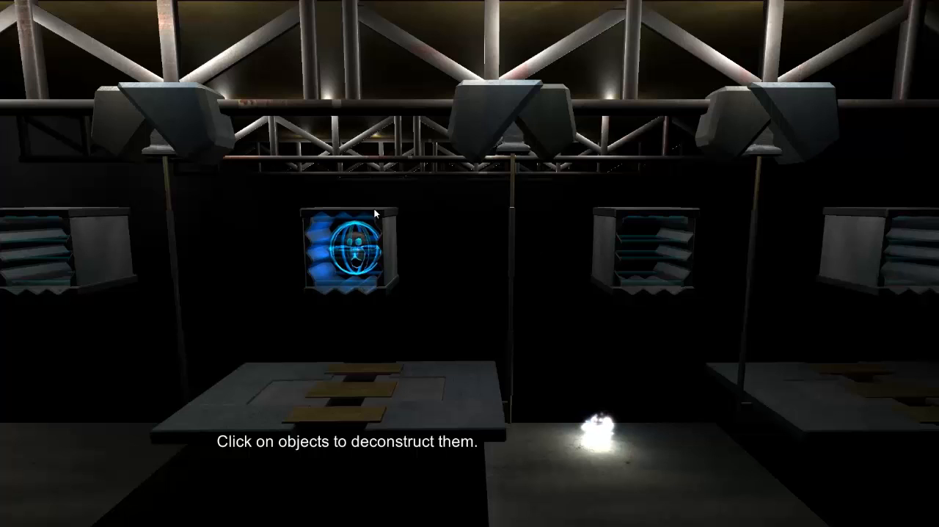
pyautogui.moveTo(359, 308)
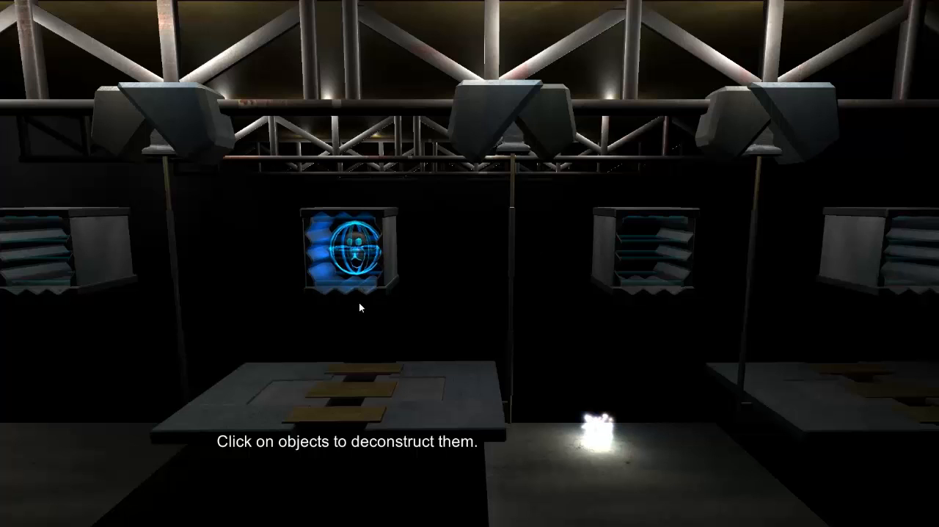
pyautogui.moveTo(393, 204)
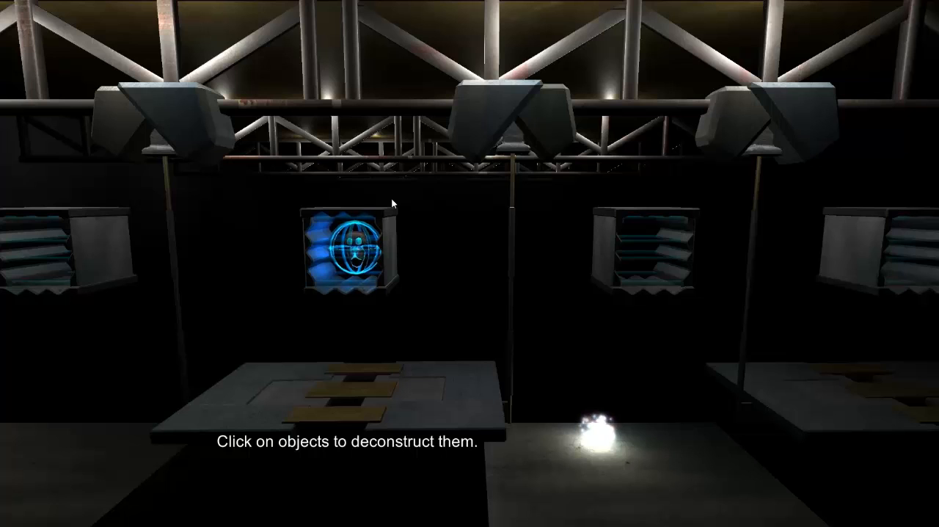
pyautogui.moveTo(410, 174)
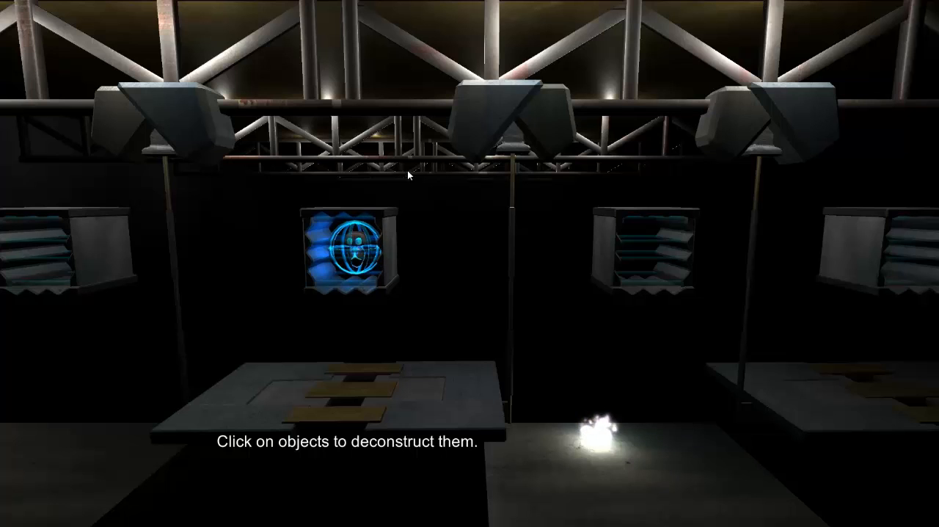
pyautogui.moveTo(464, 137)
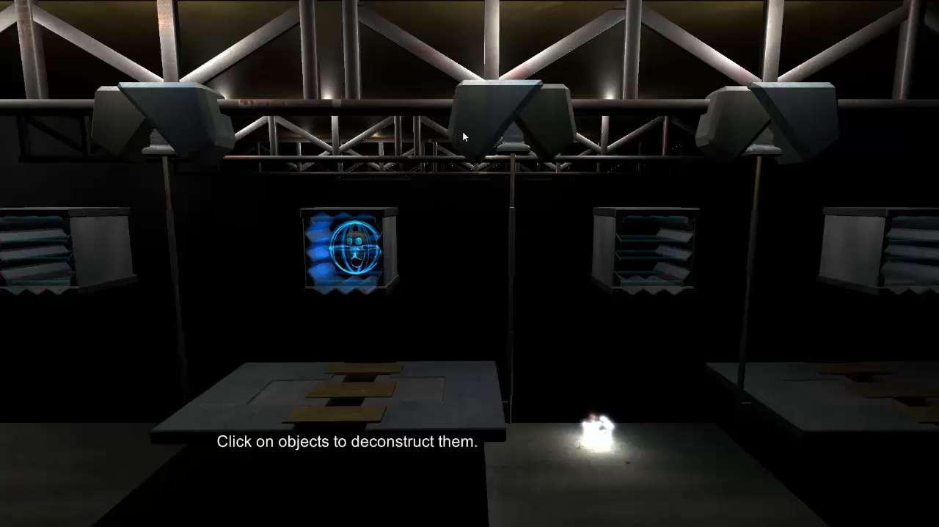
pyautogui.moveTo(543, 16)
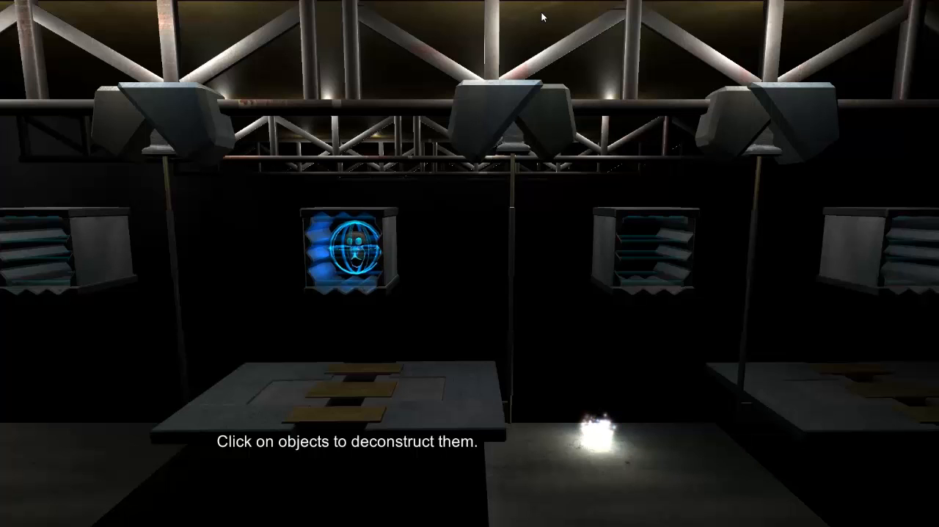
pyautogui.moveTo(389, 226)
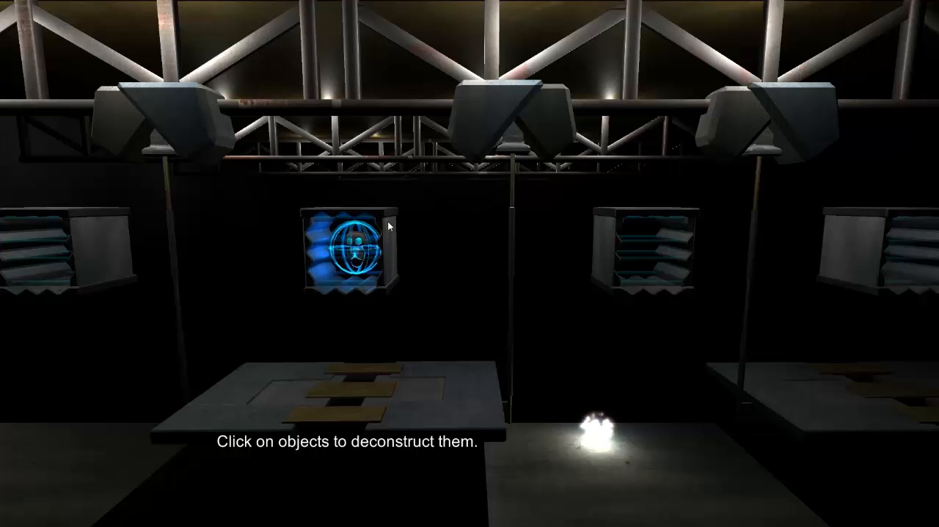
# Create an Echo so the robot leaves the centre of the star-shaped platform.
pyautogui.click(341, 253)
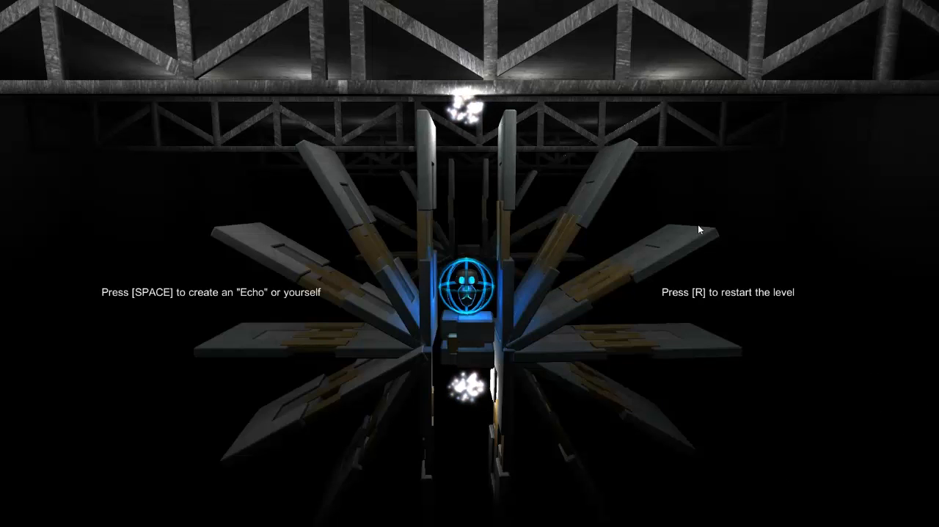
pyautogui.moveTo(685, 169)
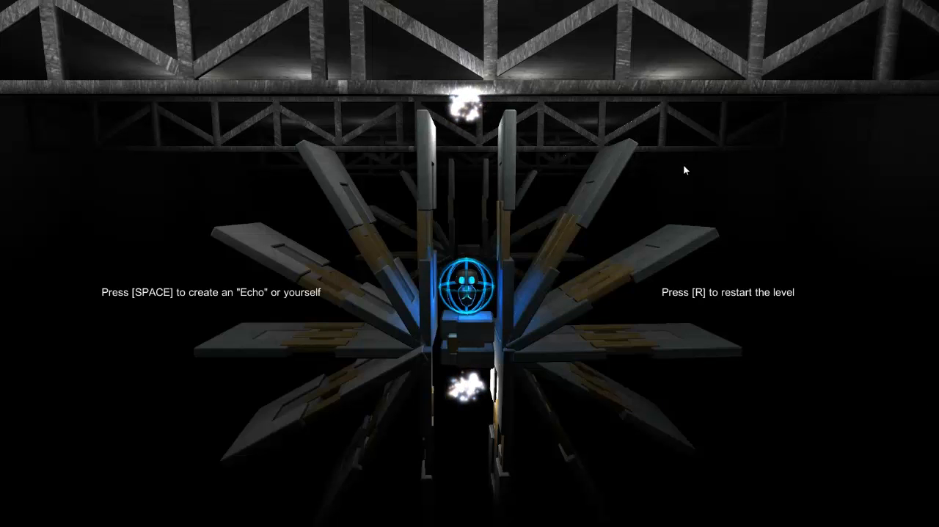
pyautogui.press('space')
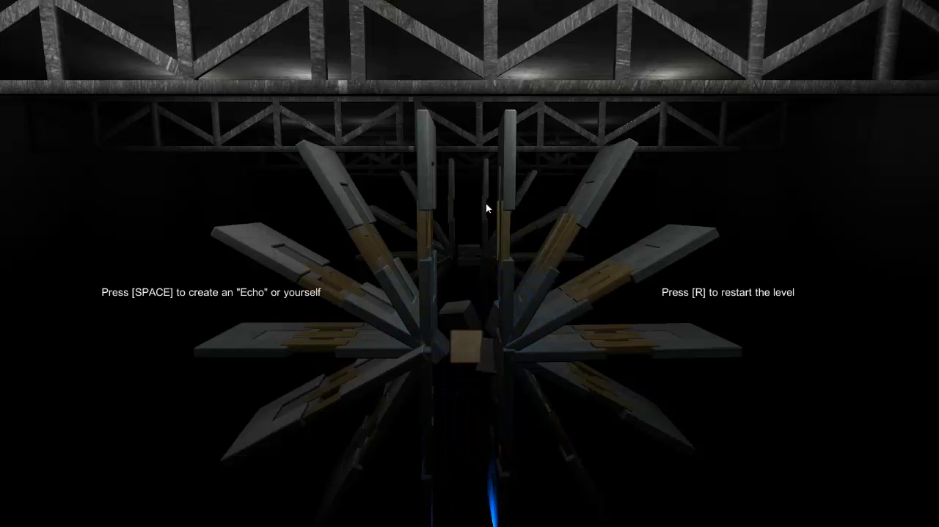
pyautogui.moveTo(533, 287)
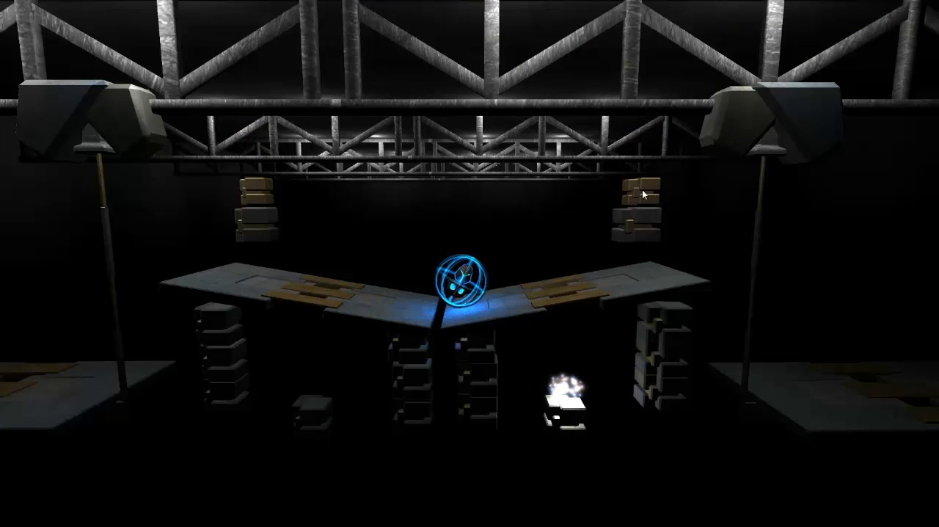
pyautogui.moveTo(520, 271)
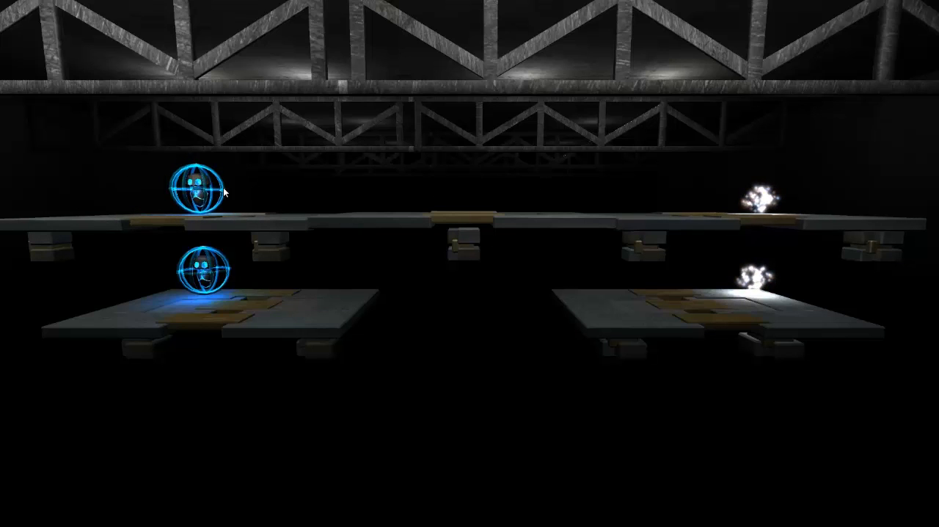
pyautogui.moveTo(499, 337)
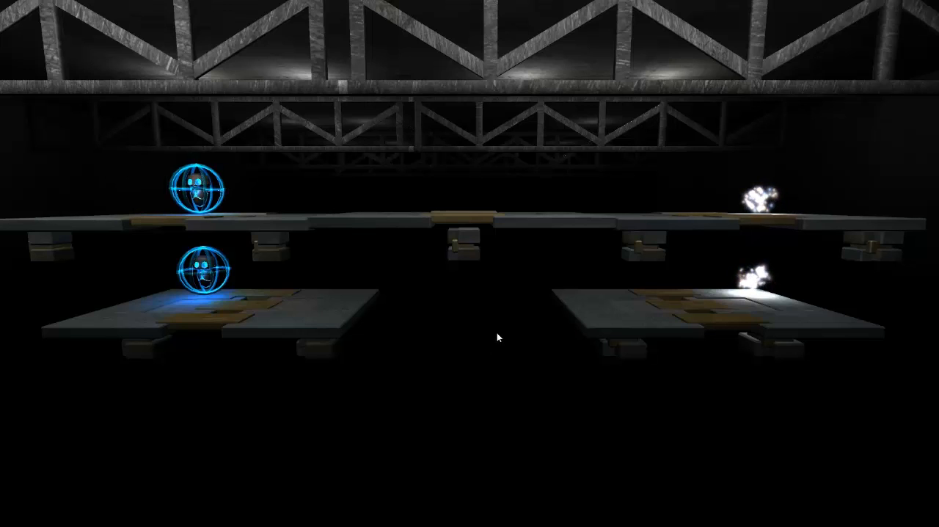
pyautogui.moveTo(464, 249)
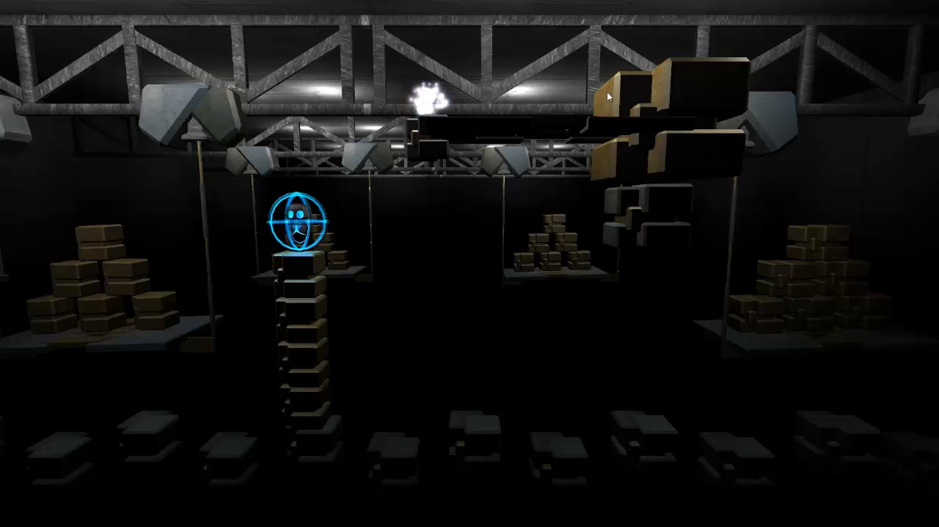
pyautogui.moveTo(709, 90)
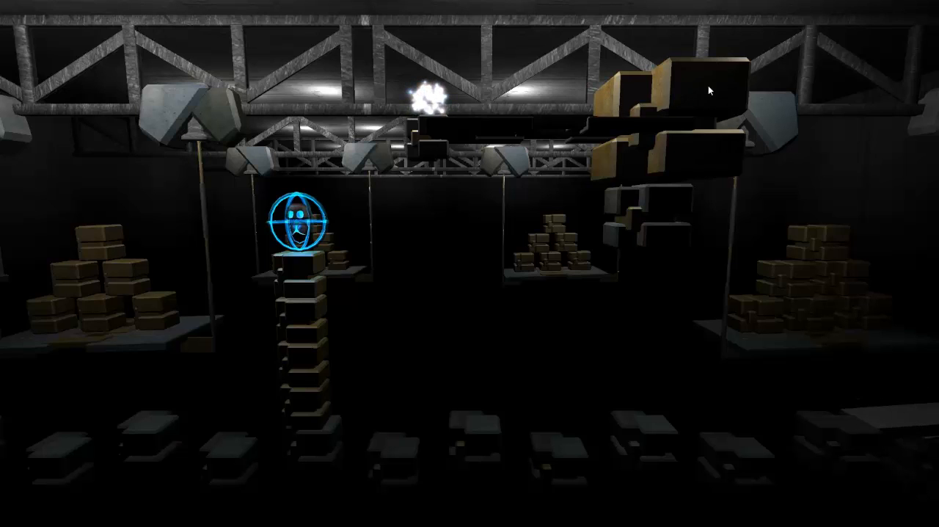
pyautogui.moveTo(159, 135)
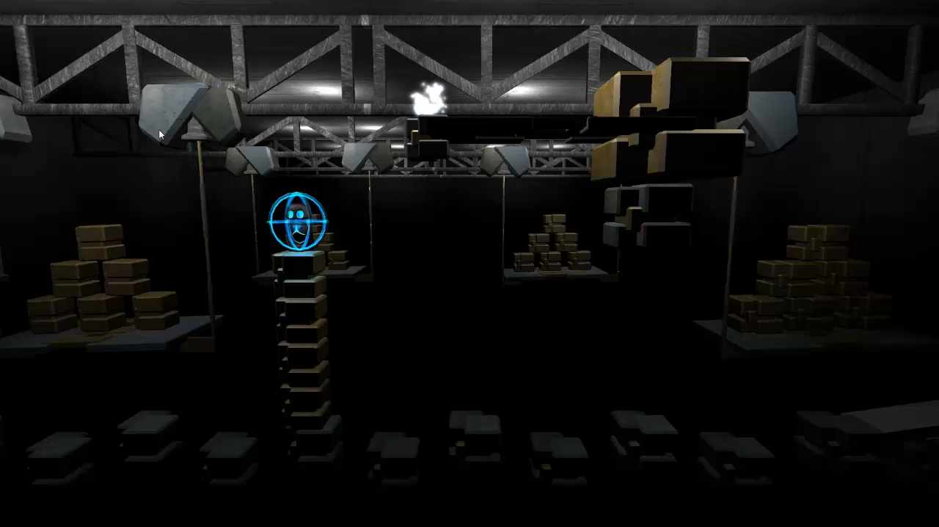
pyautogui.moveTo(734, 173)
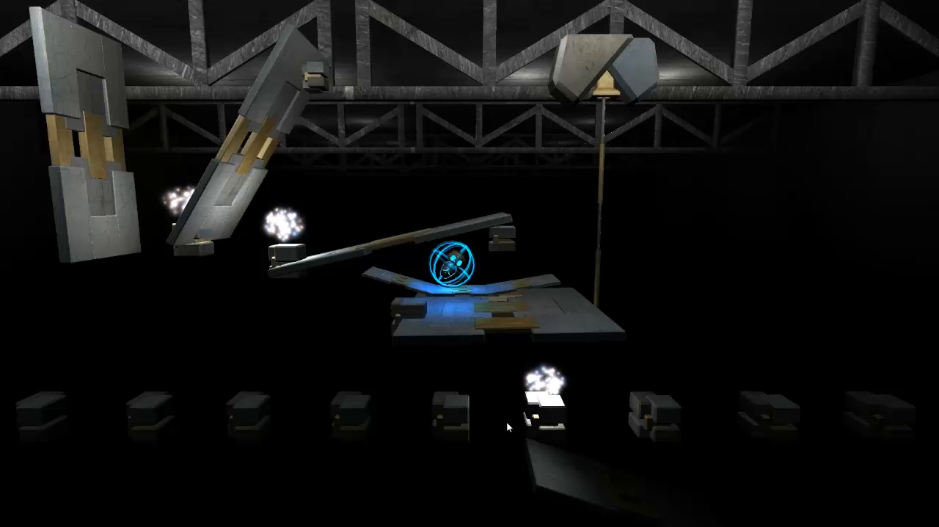
pyautogui.moveTo(547, 274)
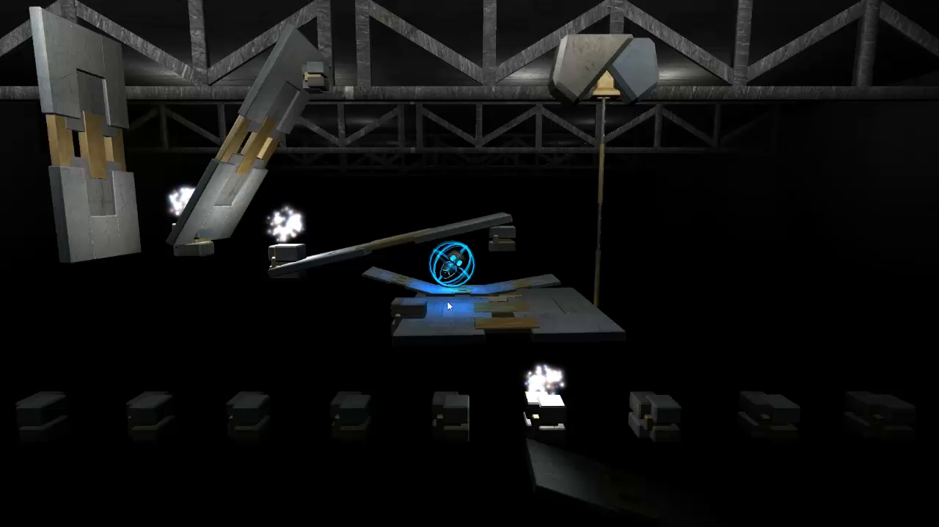
pyautogui.moveTo(629, 63)
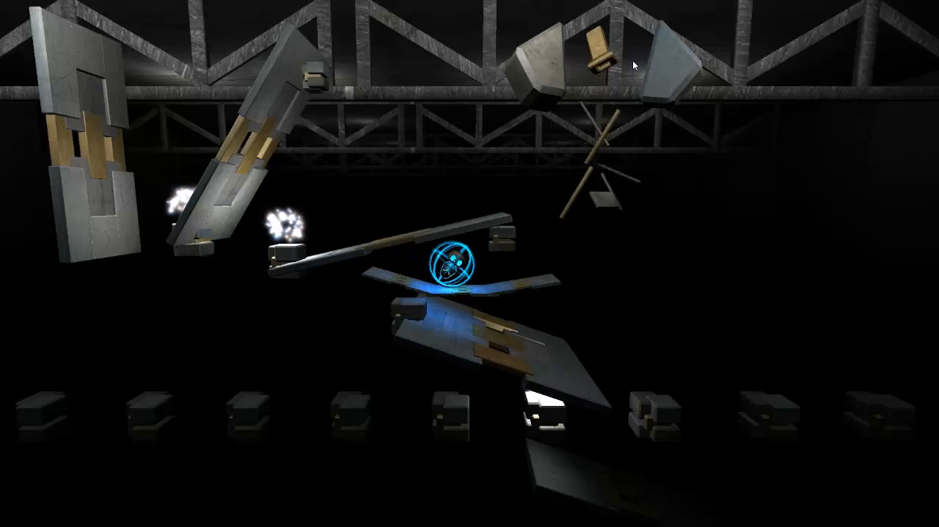
pyautogui.moveTo(505, 321)
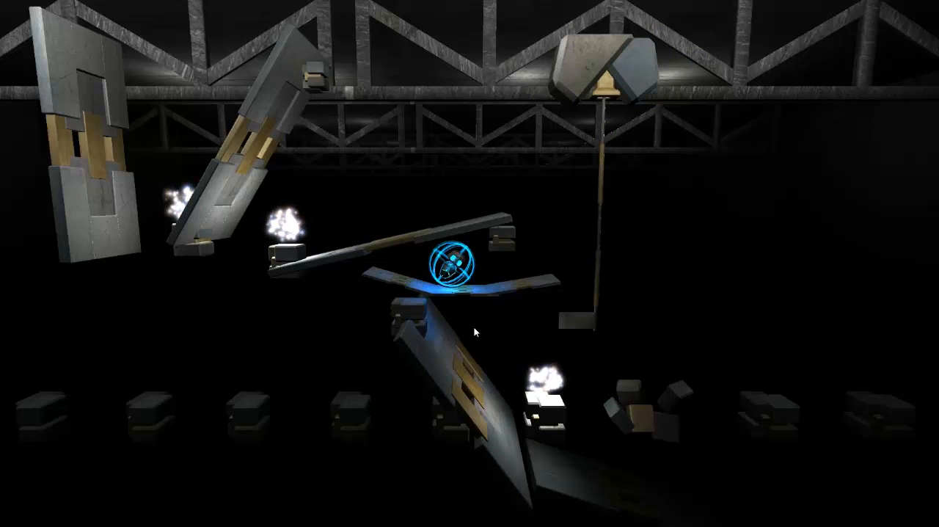
pyautogui.moveTo(597, 424)
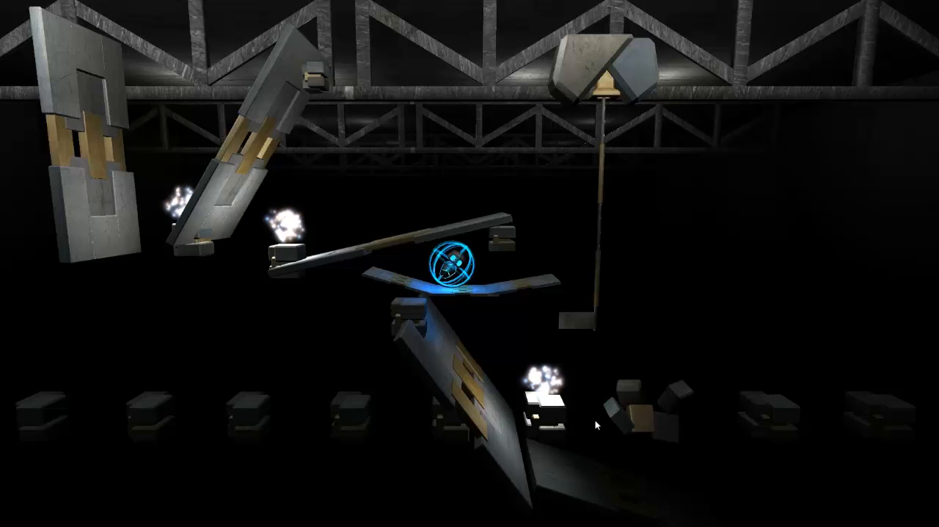
pyautogui.moveTo(374, 6)
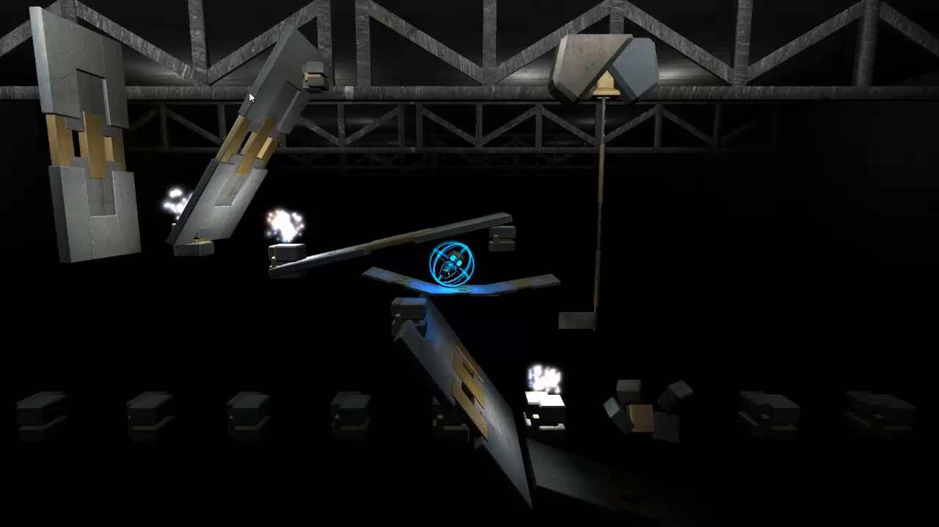
pyautogui.moveTo(184, 162)
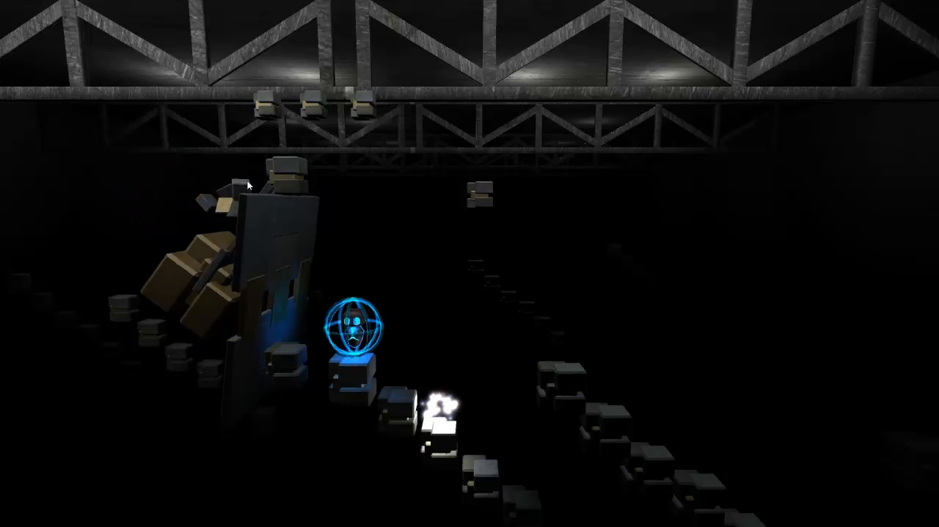
pyautogui.moveTo(237, 255)
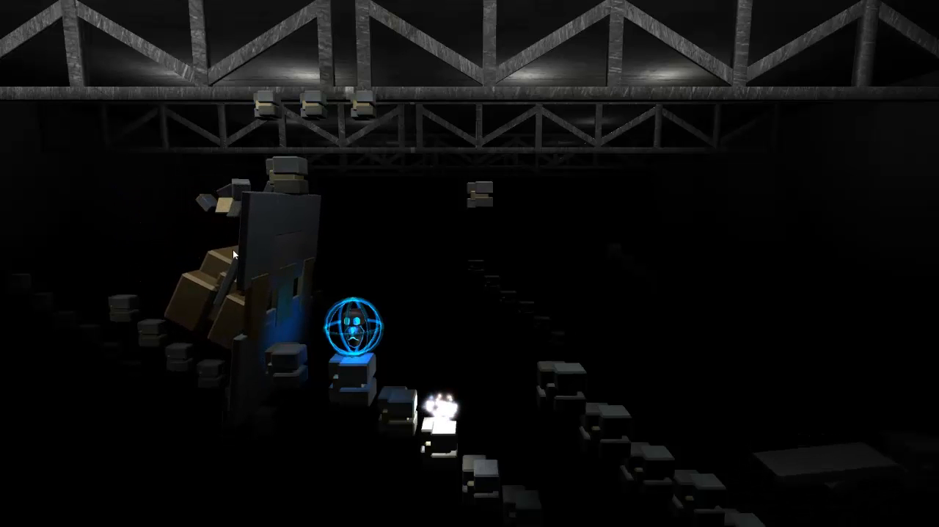